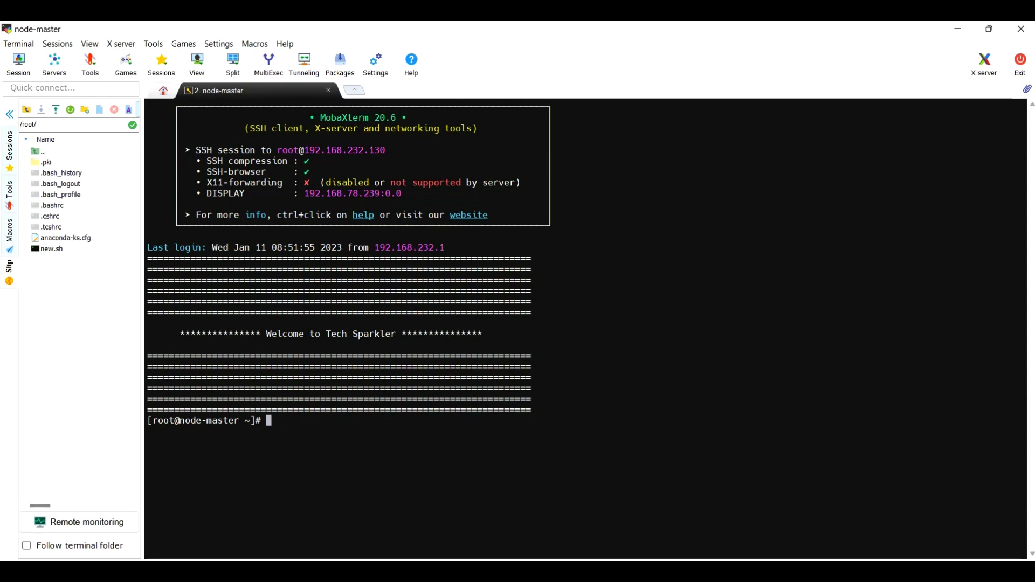
Step: Print /etc/redhat-release, showing CentOS Linux release 7.7.1908 (Core)
{"action": "type", "text": "cat"}
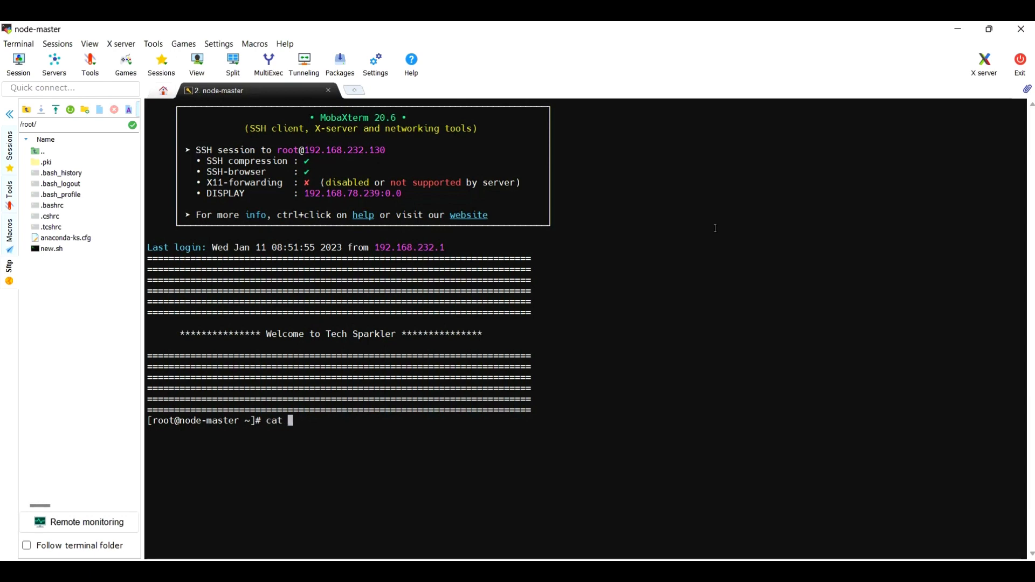
{"action": "type", "text": "/etc/redhat-release"}
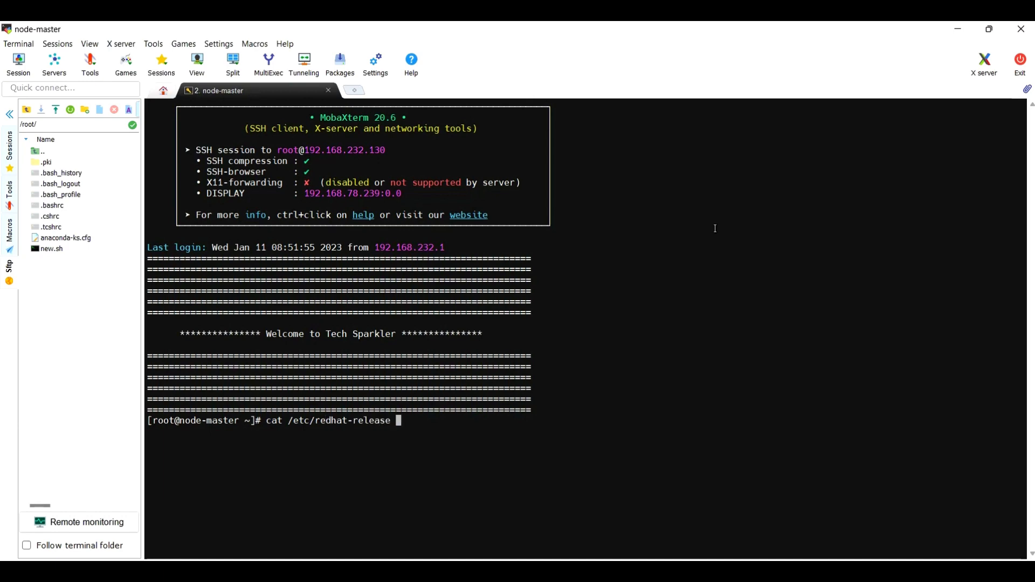
{"action": "key", "text": "Return"}
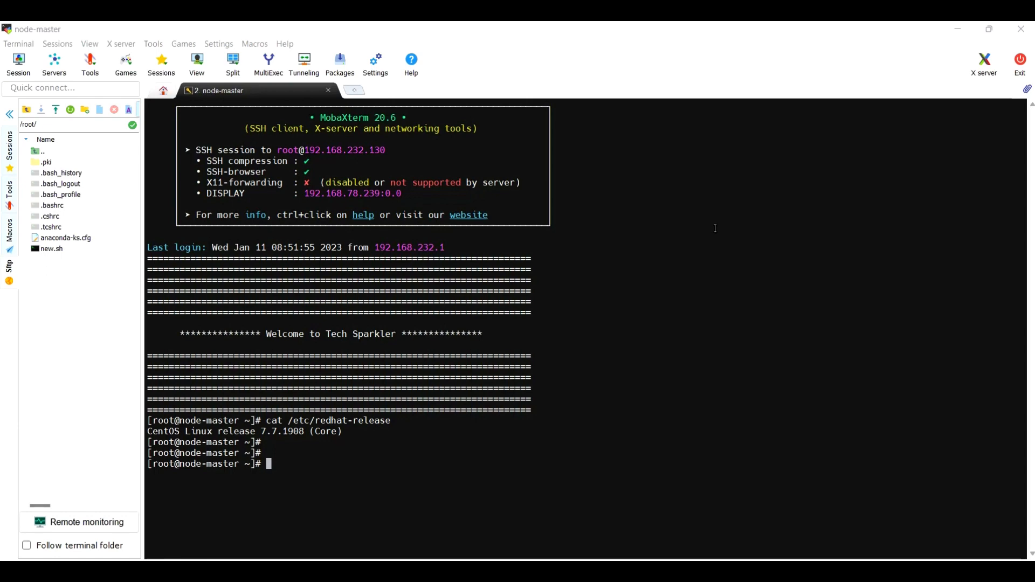
{"action": "mouse_move", "coordinate": [731, 297]}
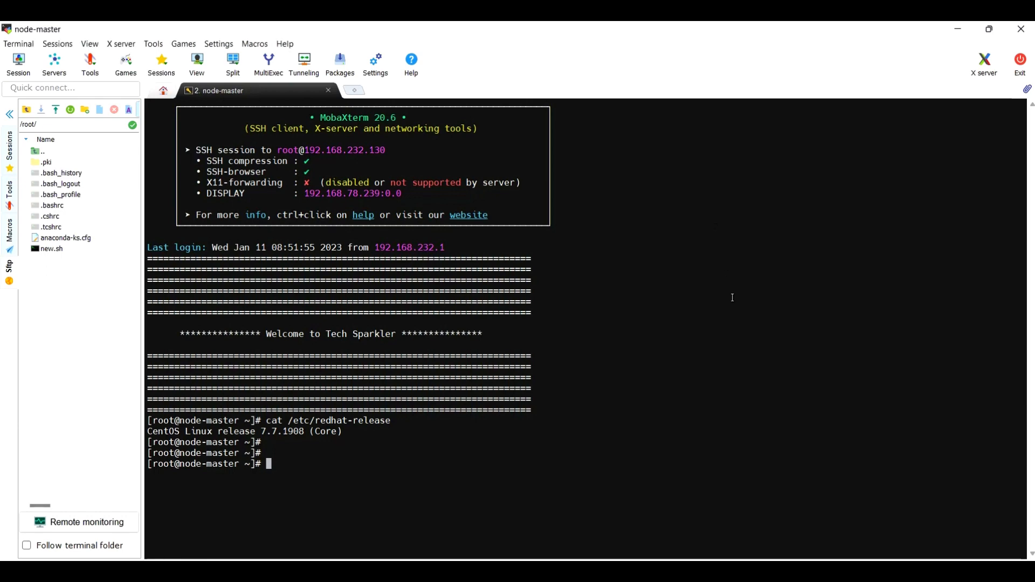
Step: List /etc/default/grub with ls -ld and copy its path from the output
{"action": "type", "text": "ls -"}
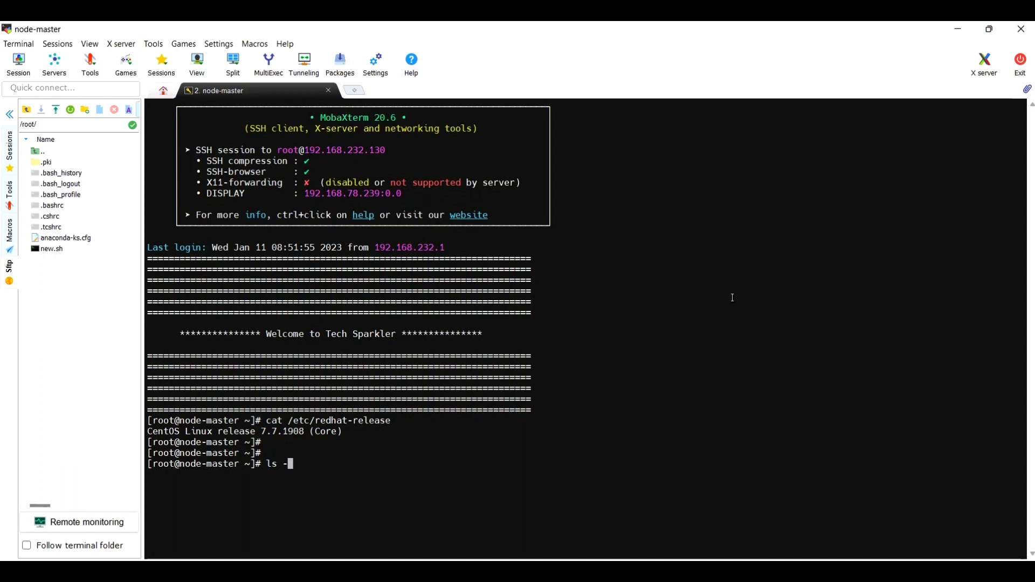
{"action": "type", "text": "ld /etc/default/grub"}
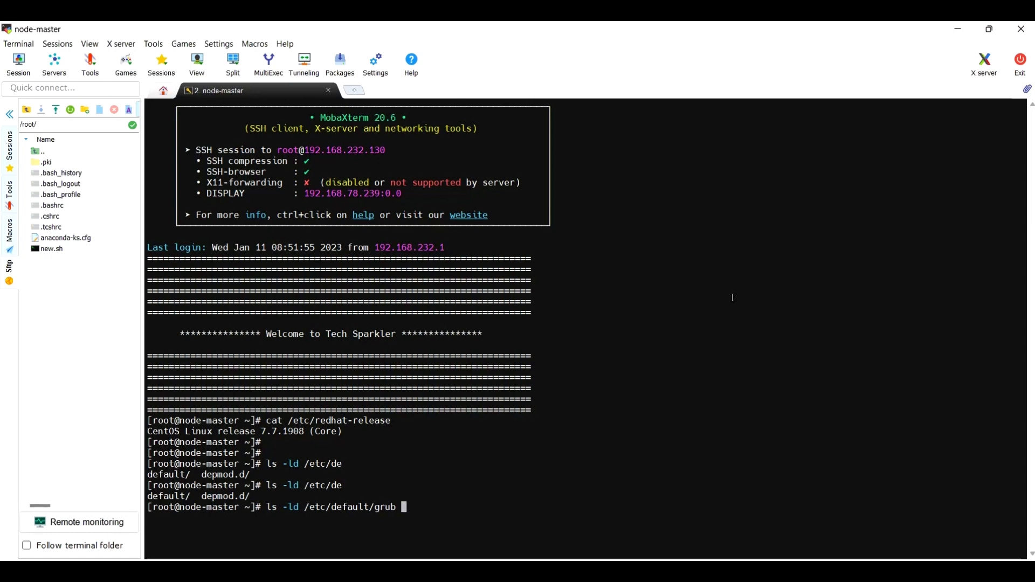
{"action": "key", "text": "Return"}
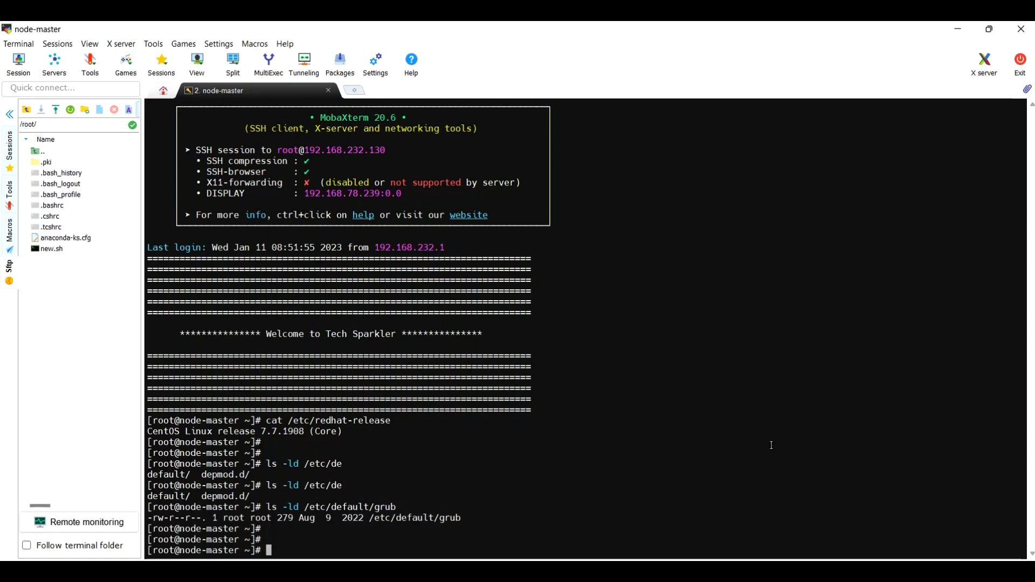
{"action": "double_click", "coordinate": [414, 518]}
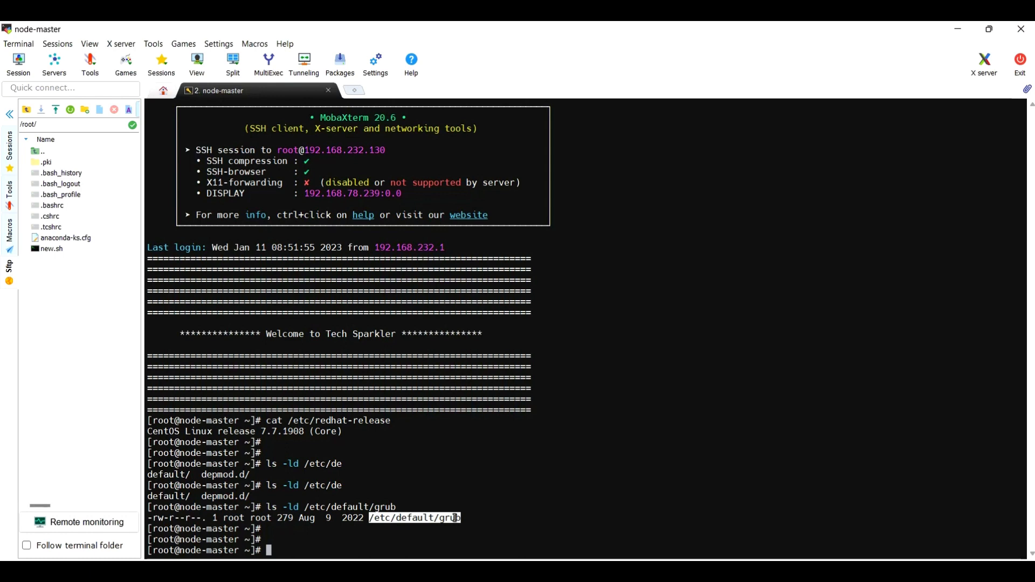
Step: Print /etc/default/grub and pick out the GRUB_CMDLINE_LINUX setting
{"action": "type", "text": "cat /etc/default/grub"}
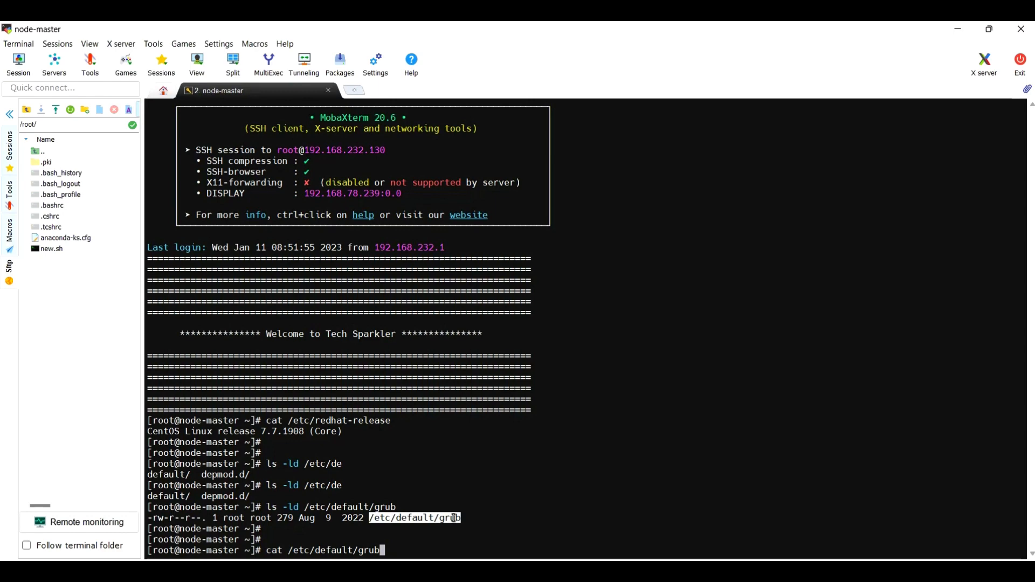
{"action": "key", "text": "Return"}
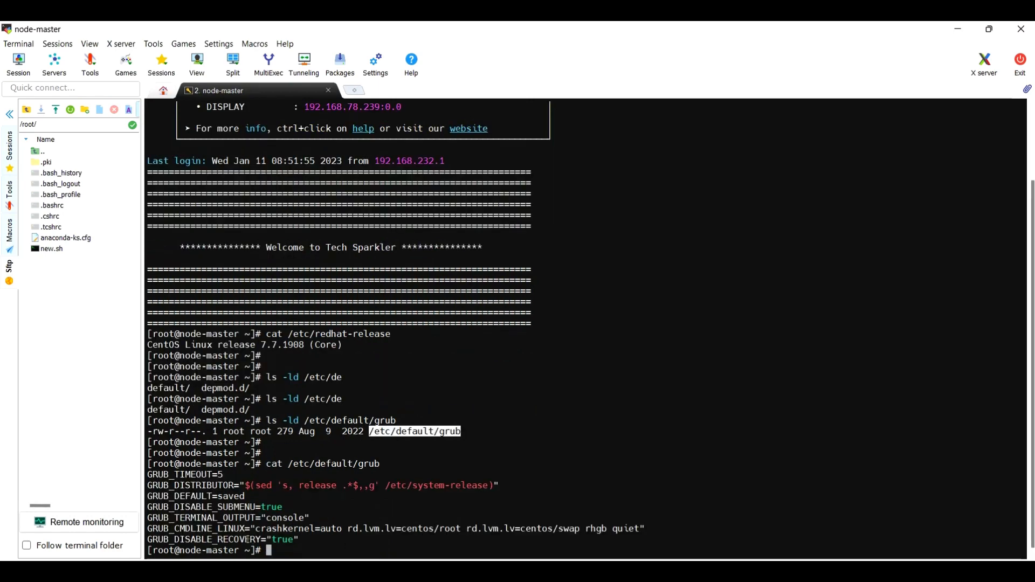
{"action": "double_click", "coordinate": [180, 475]}
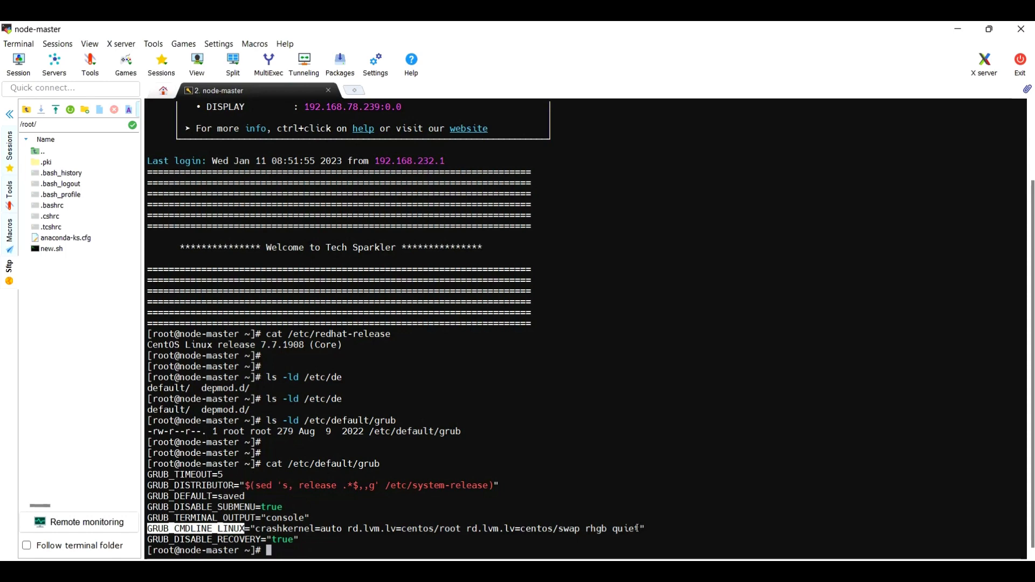
{"action": "mouse_move", "coordinate": [594, 542]}
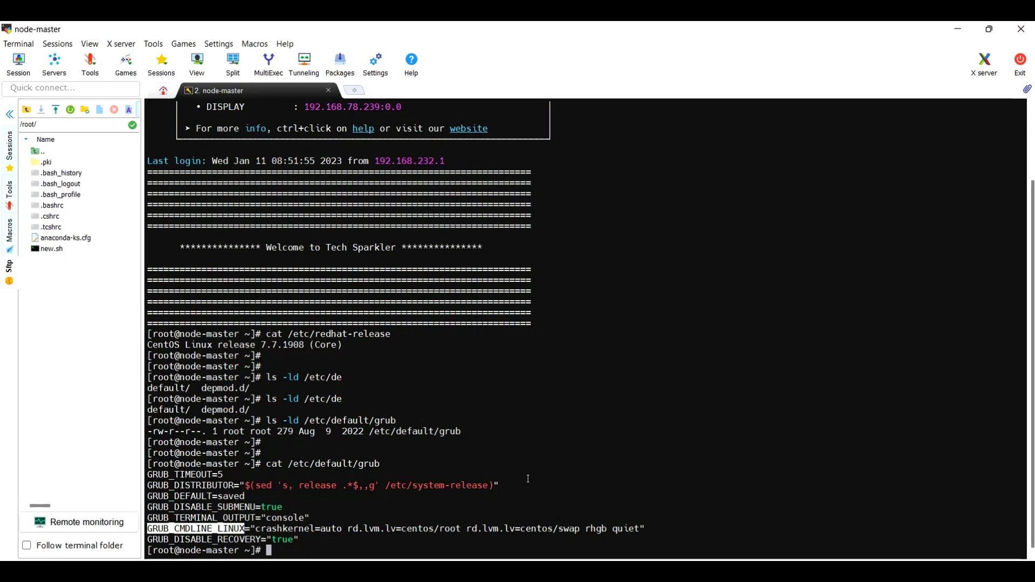
{"action": "type", "text": "cat /etc/default/grub"}
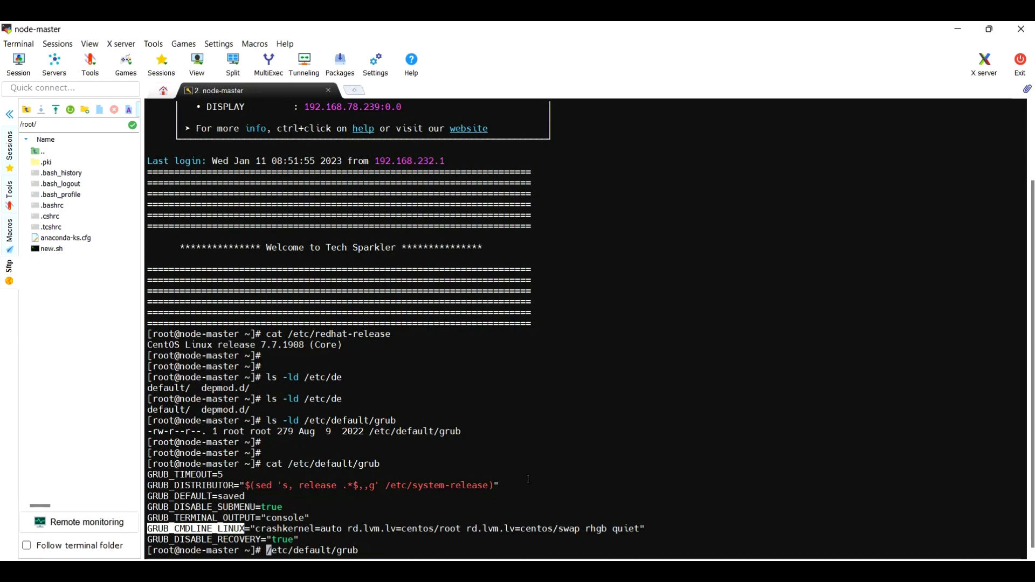
Step: Edit /etc/default/grub in vi, appending transparent_hugepage=never to GRUB_CMDLINE_LINUX
{"action": "key", "text": "Return"}
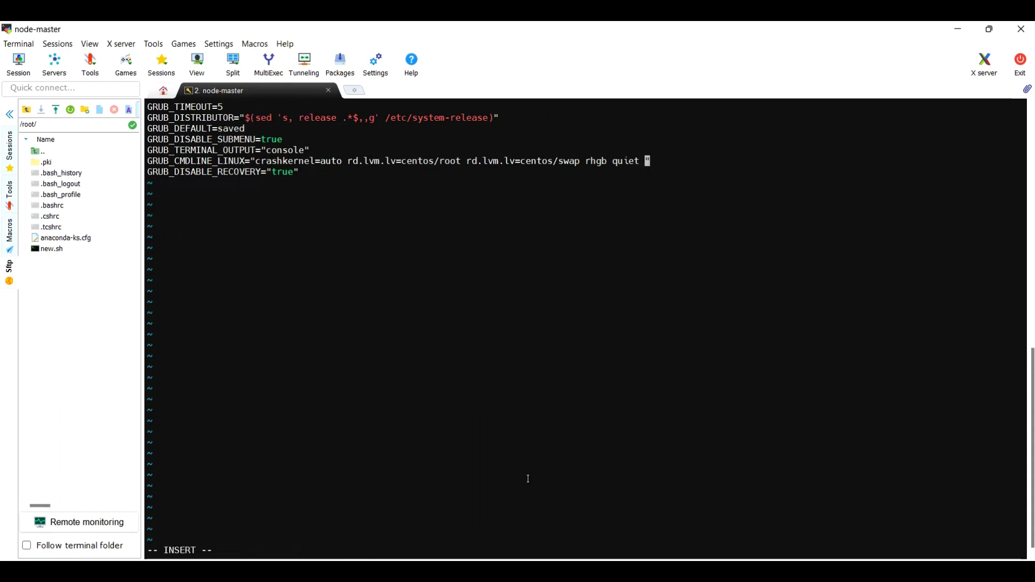
{"action": "type", "text": "trans"}
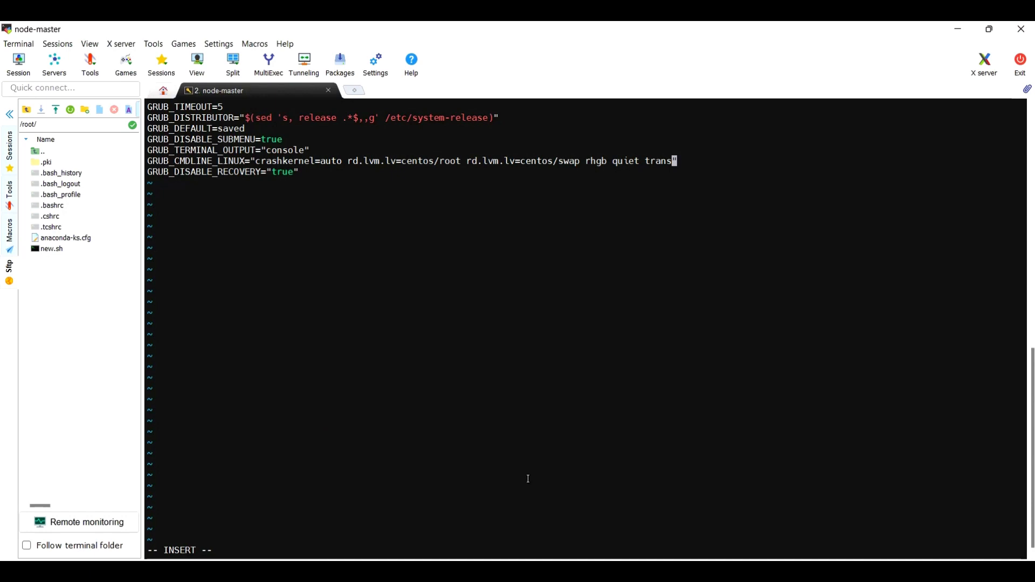
{"action": "type", "text": "parent"}
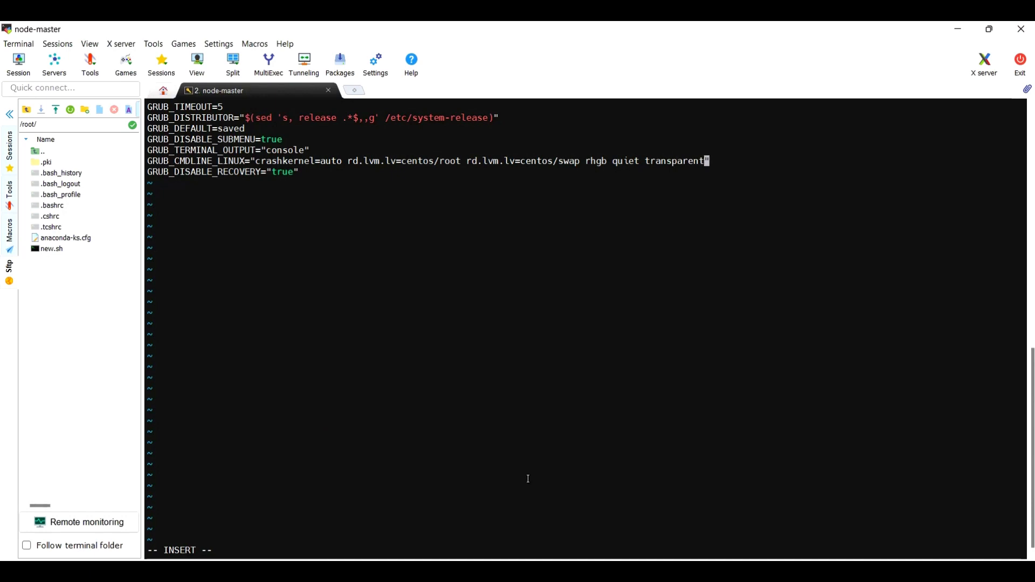
{"action": "type", "text": "_hugepage="}
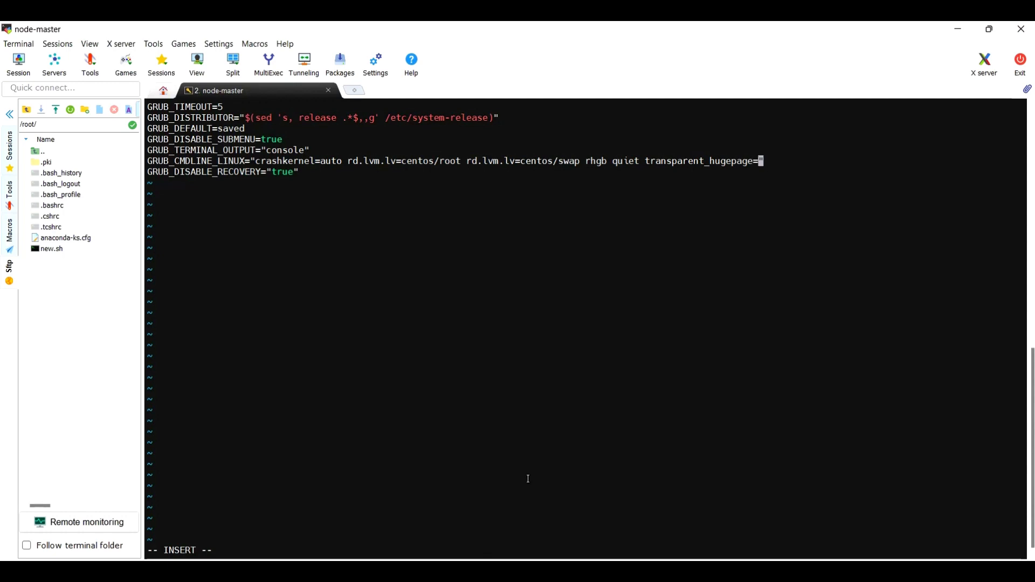
{"action": "type", "text": "never"}
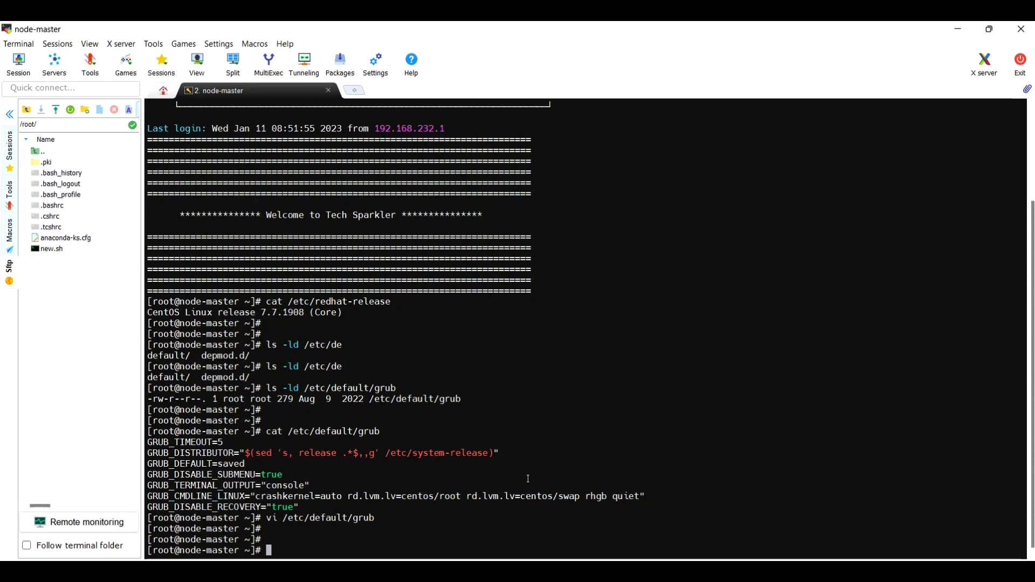
Step: Run grub2-mkconfig -o /boot/grub2/grub.cfg to regenerate the GRUB configuration
{"action": "type", "text": "grub"}
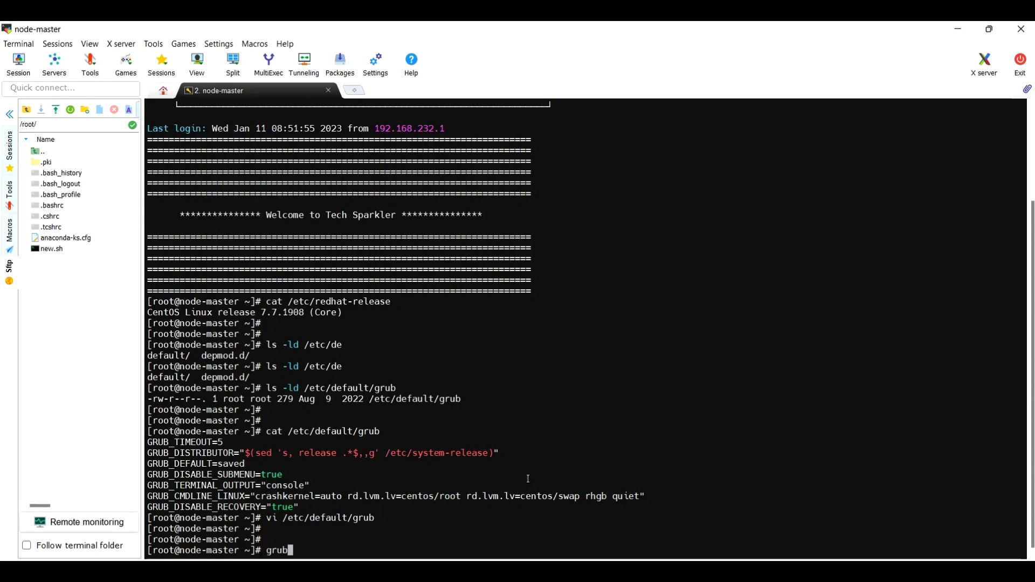
{"action": "type", "text": "2-"}
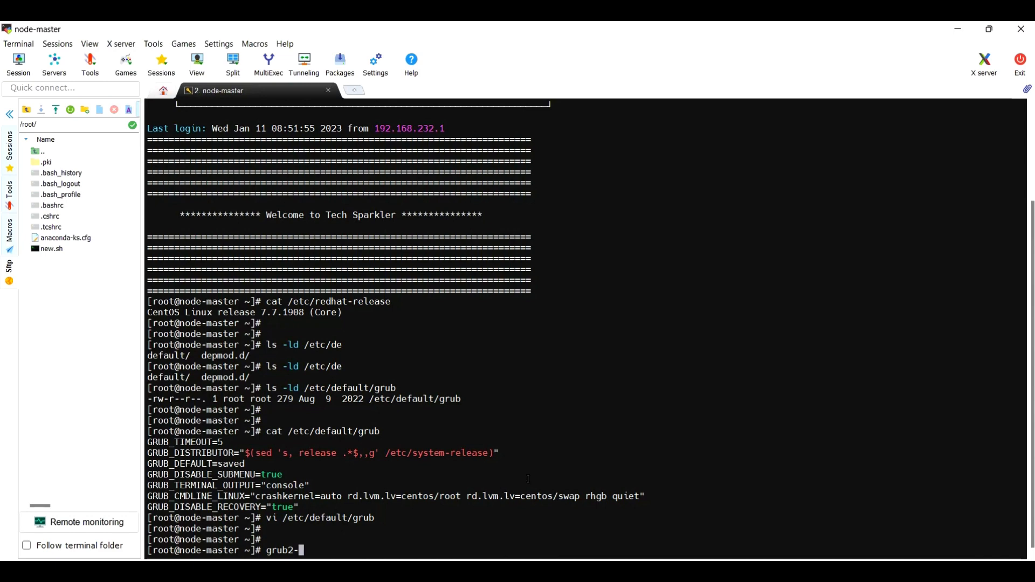
{"action": "type", "text": "mkconfig"}
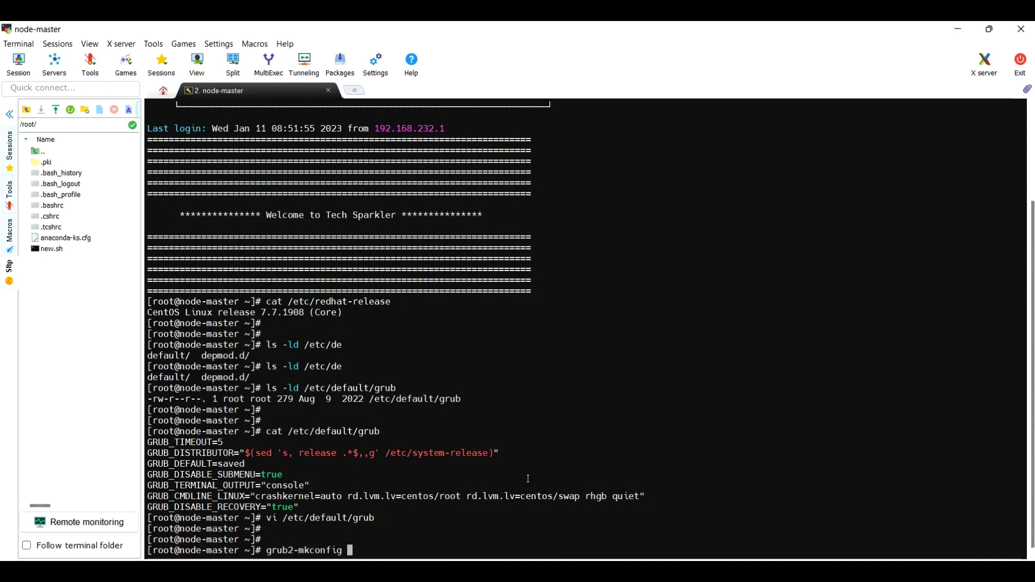
{"action": "type", "text": "-o"}
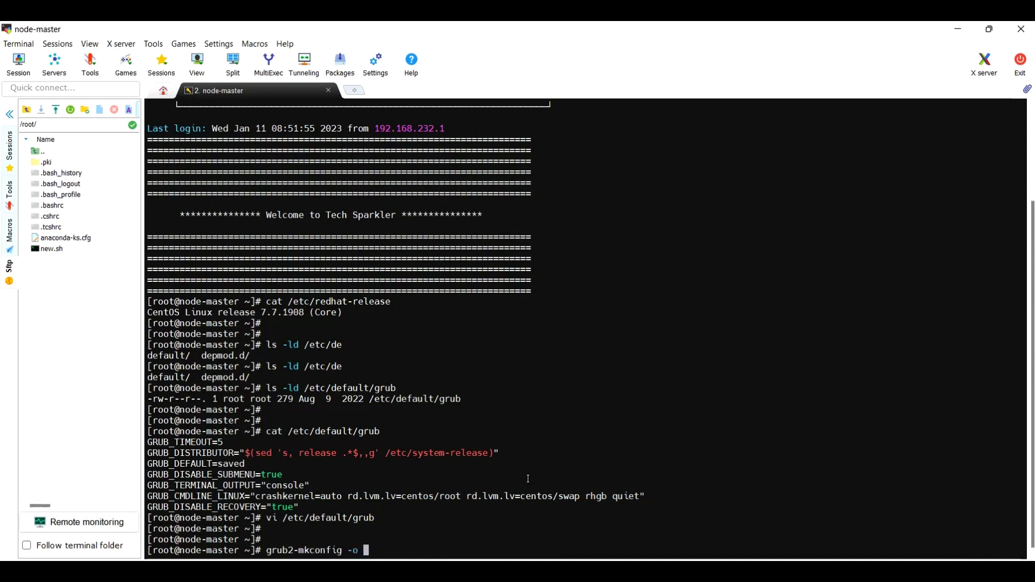
{"action": "type", "text": "/b"}
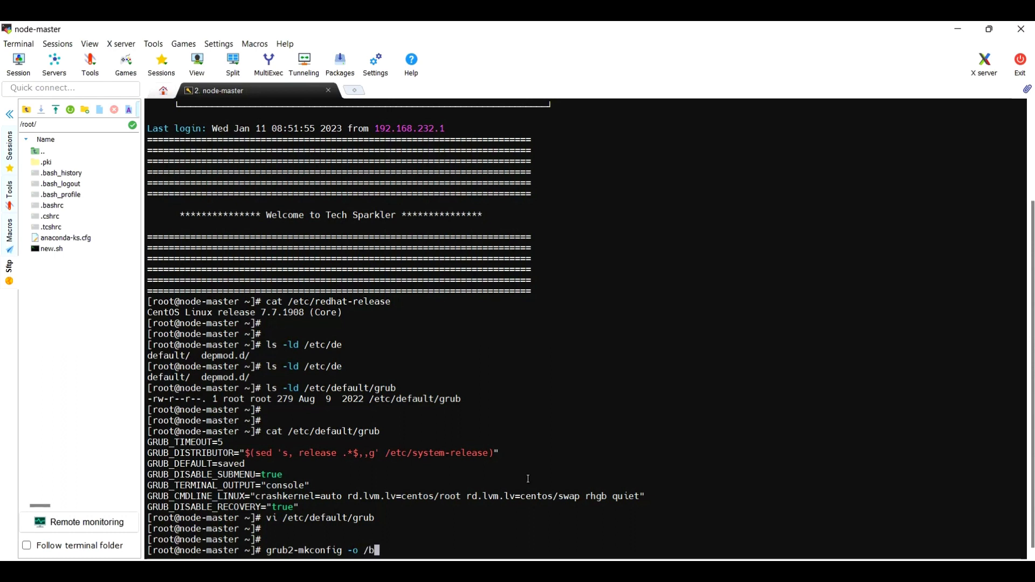
{"action": "type", "text": "oot/grub"}
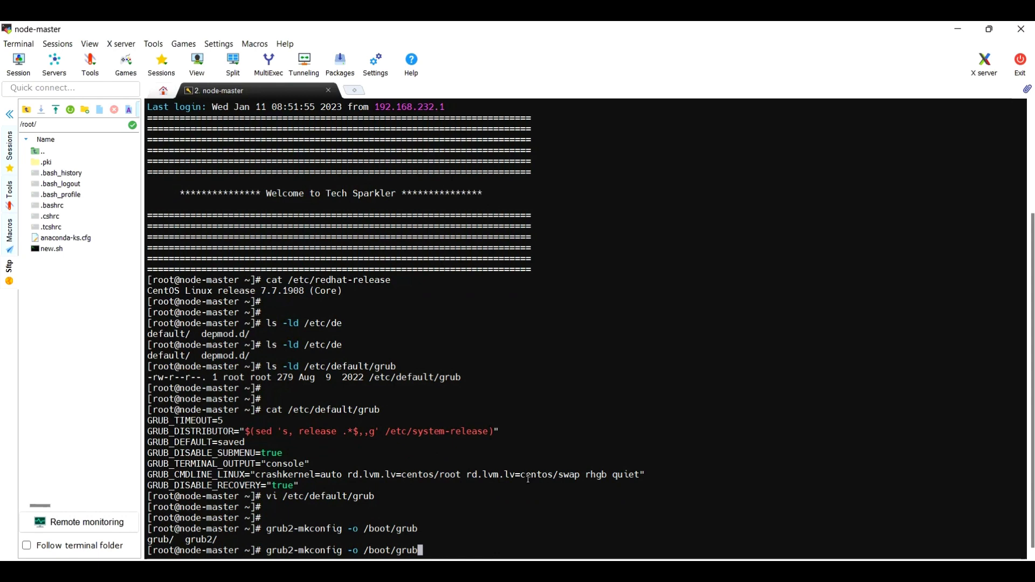
{"action": "type", "text": "2/"}
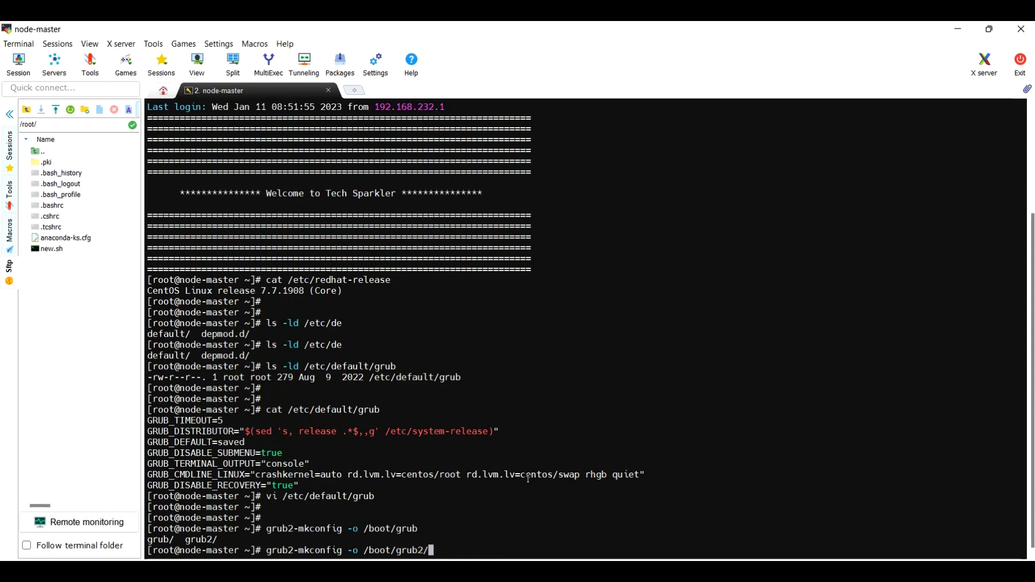
{"action": "type", "text": "grub.cfg"}
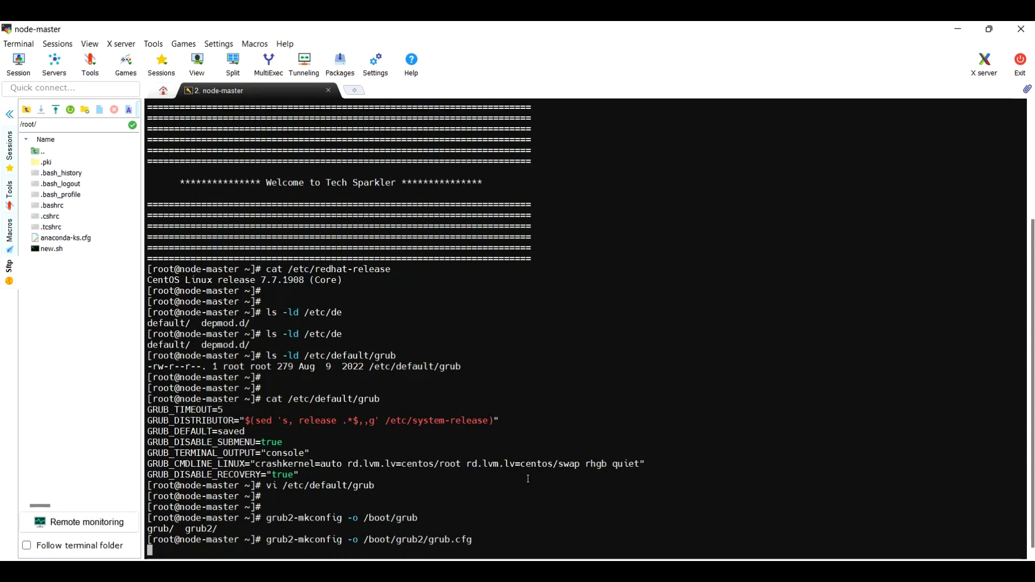
{"action": "key", "text": "Return"}
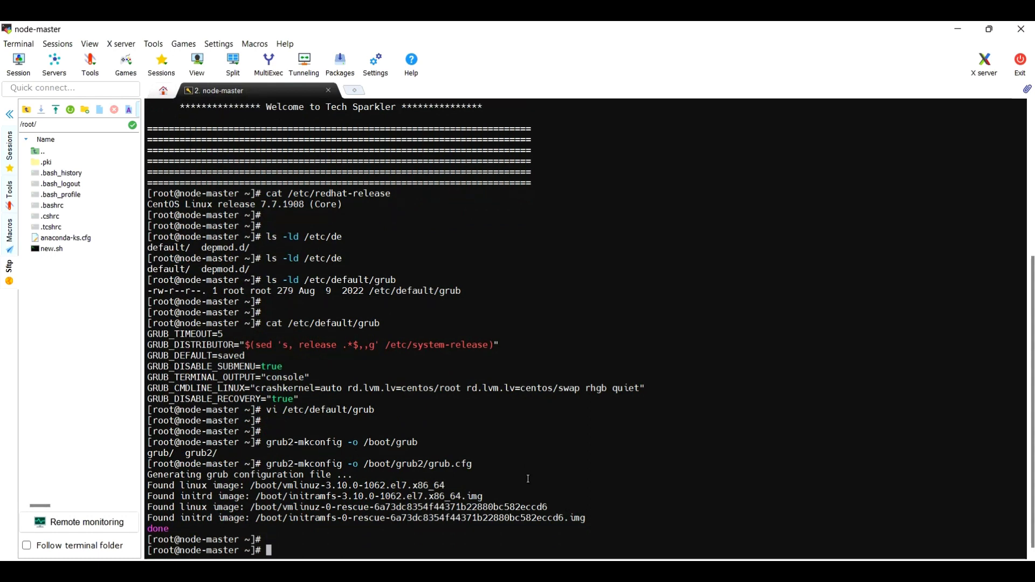
{"action": "scroll", "scroll_direction": "up", "scroll_amount": 3}
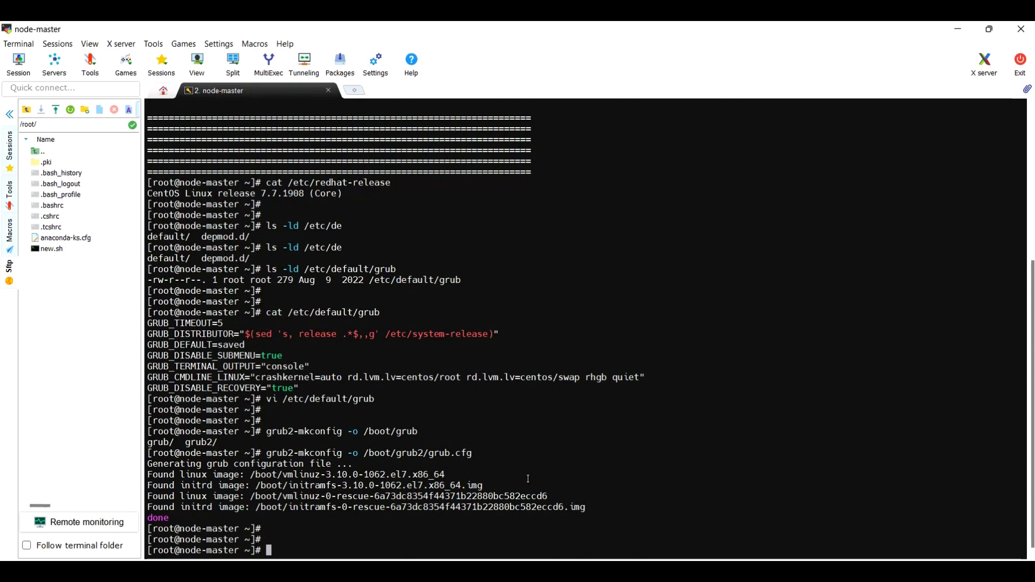
{"action": "type", "text": "/sts"}
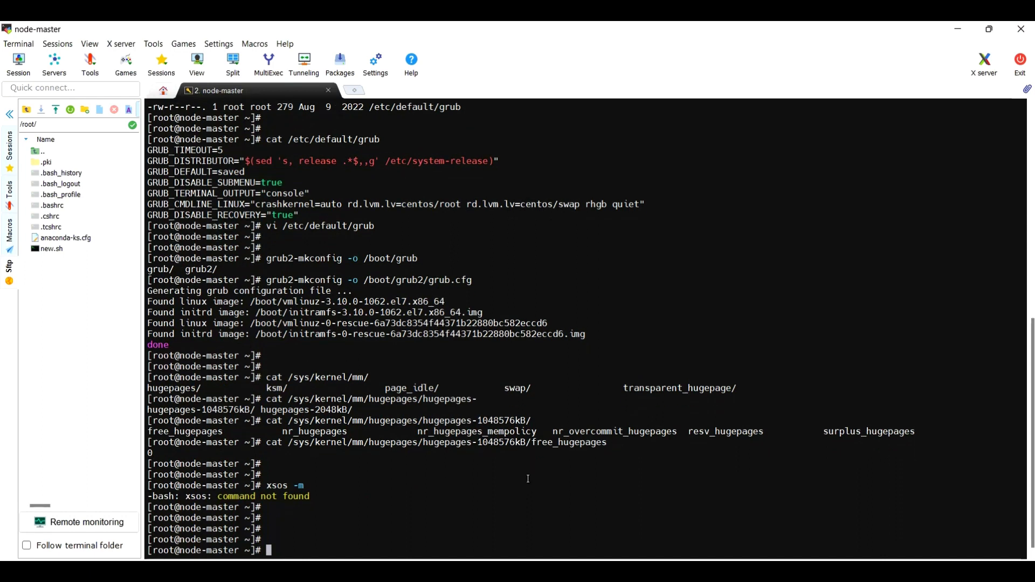
Step: Read /sys/kernel/mm/transparent_hugepage/enabled, which still reports [always]
{"action": "type", "text": "cat"}
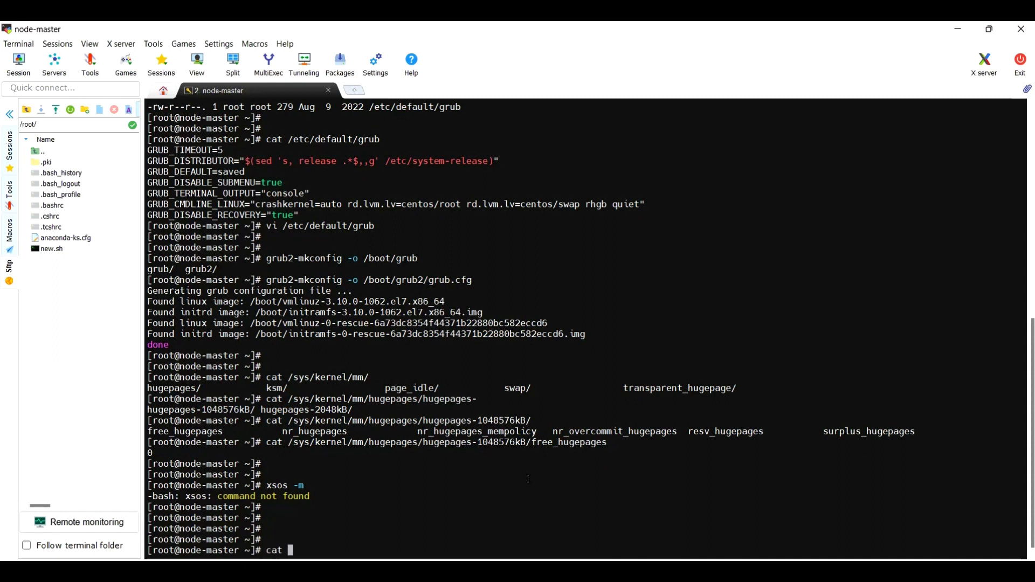
{"action": "type", "text": "/sys/"}
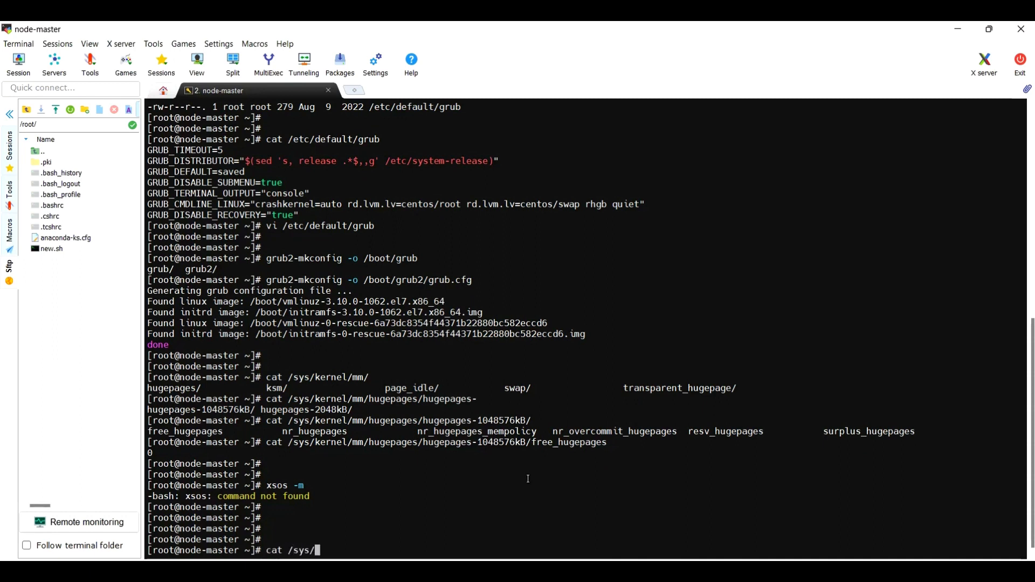
{"action": "type", "text": "kernel/"}
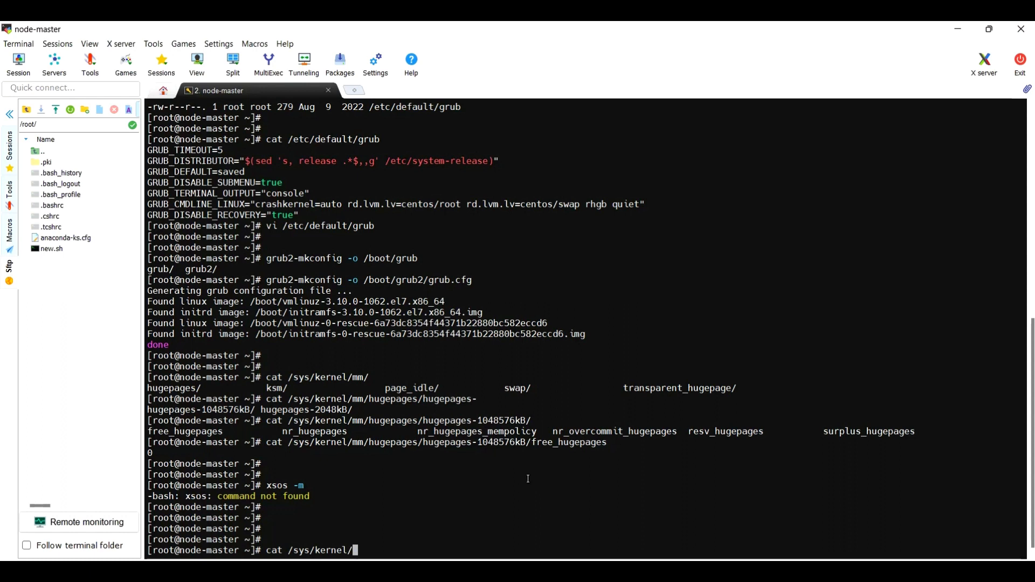
{"action": "type", "text": "mm/"}
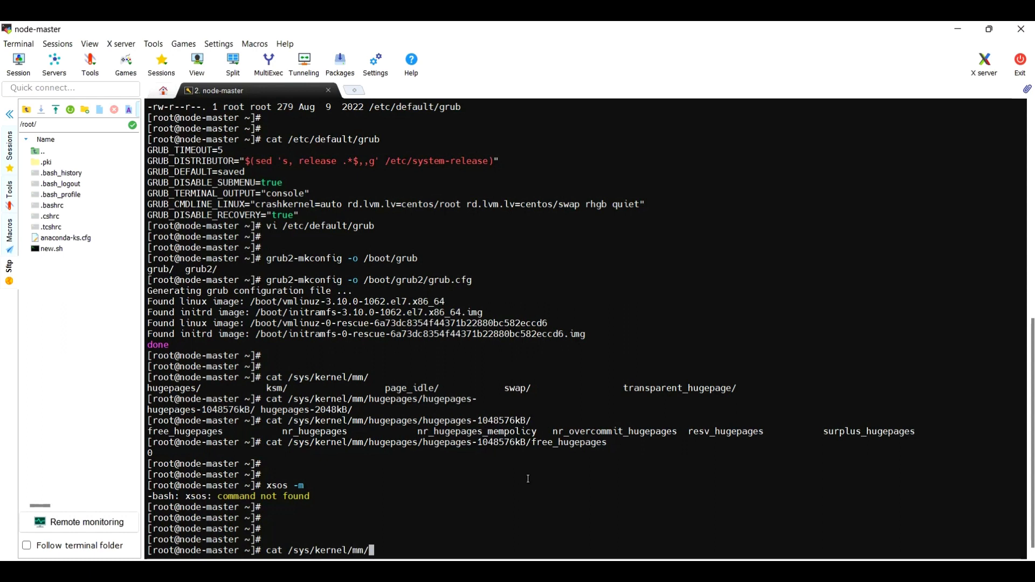
{"action": "type", "text": "transparent_hugepage/"}
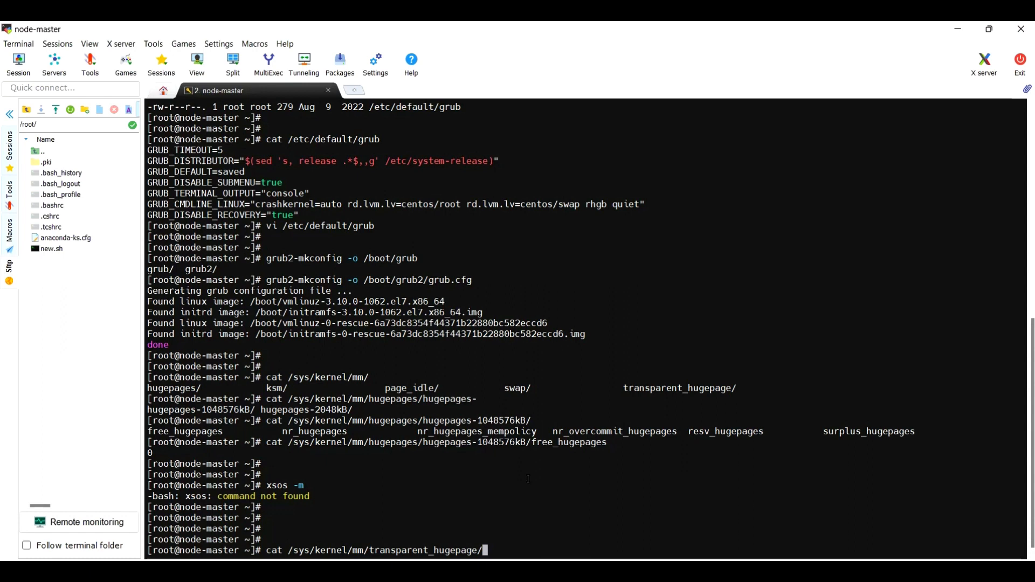
{"action": "type", "text": "enabled"}
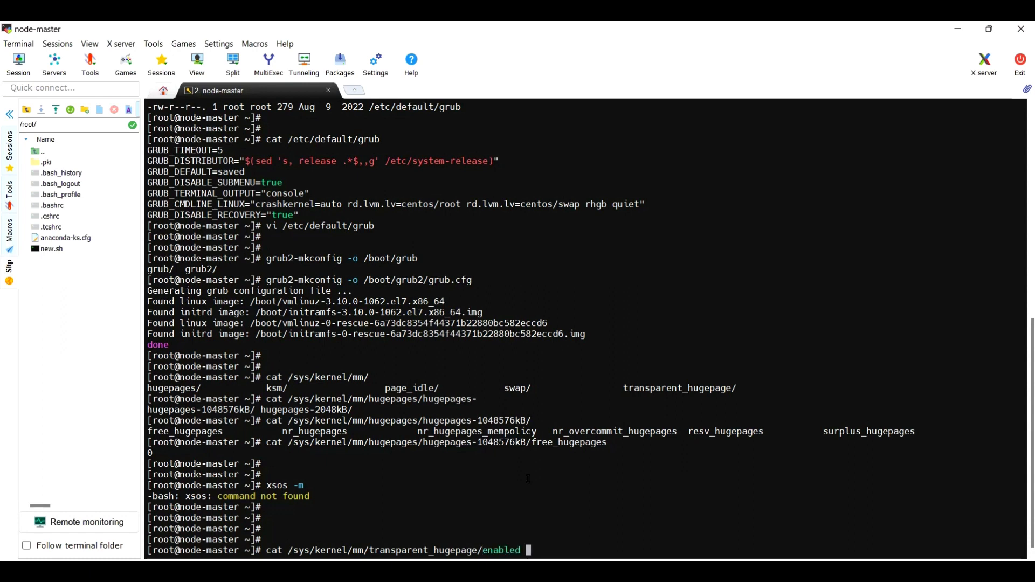
{"action": "key", "text": "Return"}
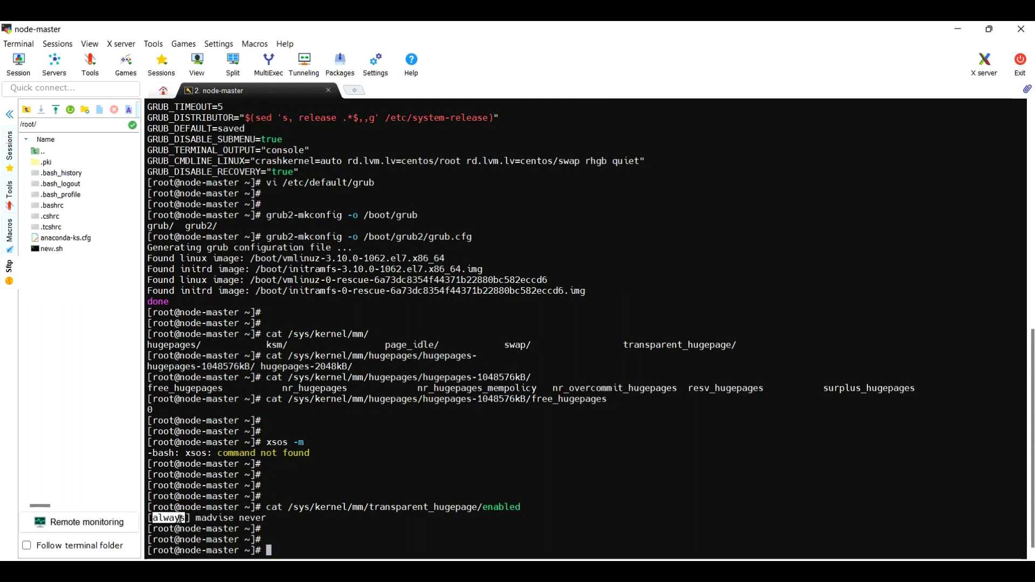
{"action": "mouse_move", "coordinate": [334, 421]}
{"action": "type", "text": "cat"}
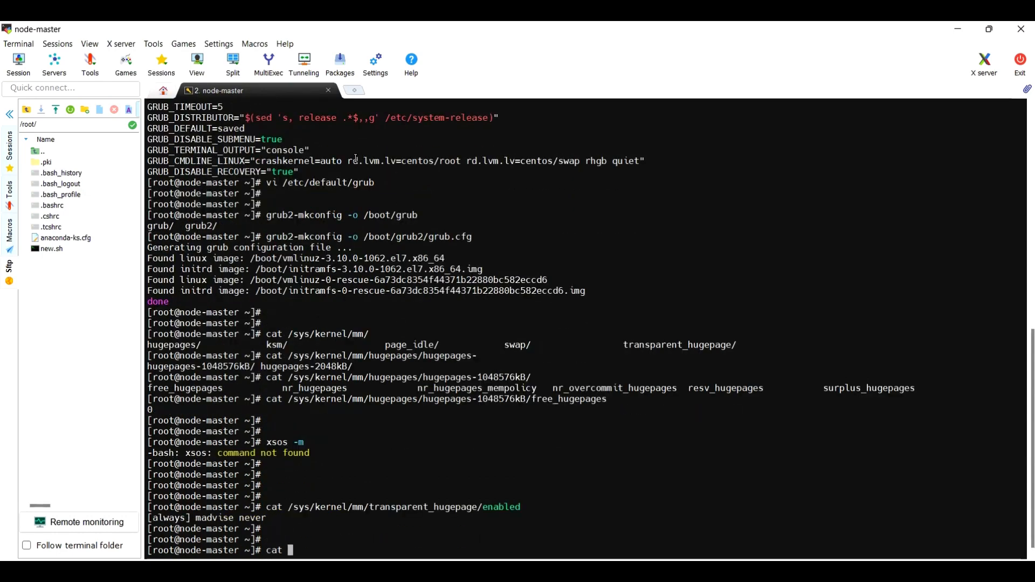
Step: Print /etc/default/grub, confirming GRUB_CMDLINE_LINUX ends with transparent_hugepage=never
{"action": "type", "text": " /etc/default/grub"}
{"action": "key", "text": "Return"}
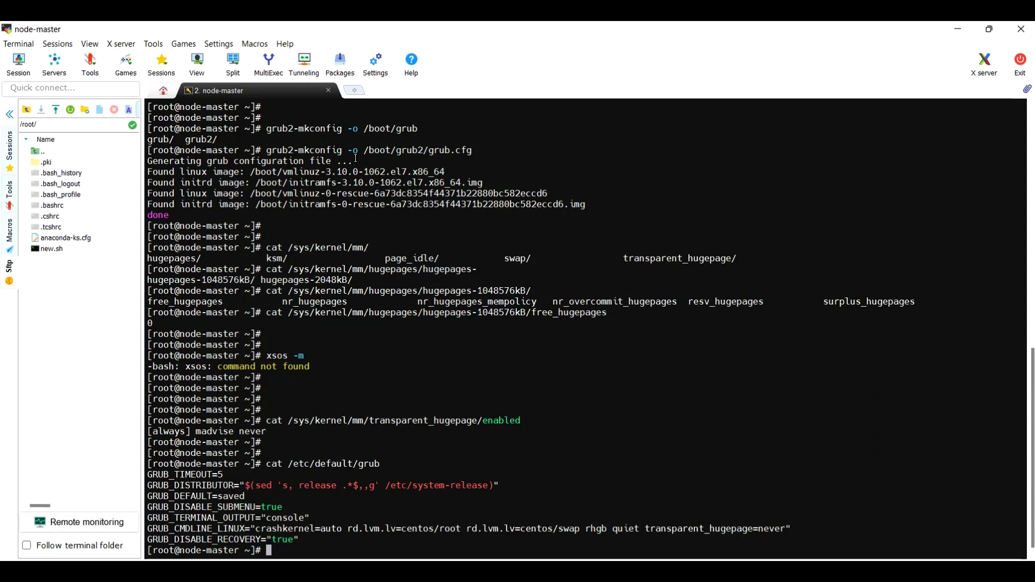
{"action": "scroll", "scroll_direction": "down", "scroll_amount": 3}
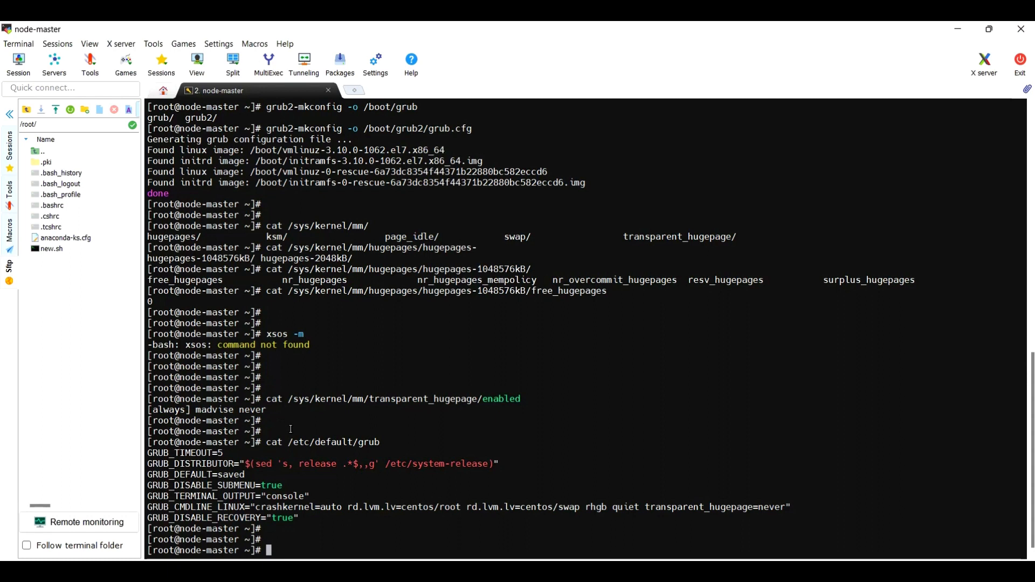
Step: Read /proc/cmdline, showing the running kernel lacks transparent_hugepage=never
{"action": "type", "text": "cat"}
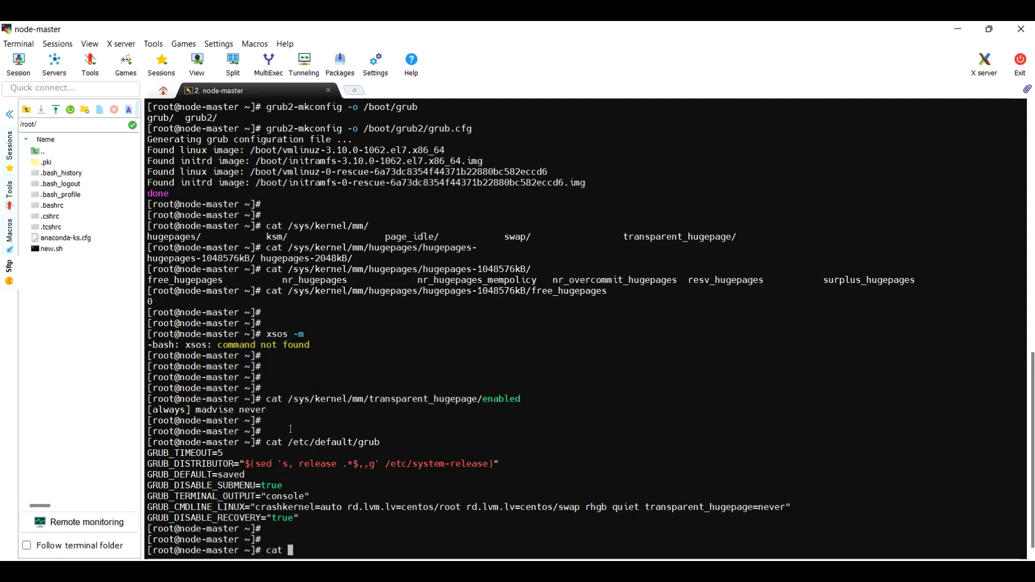
{"action": "type", "text": "/proc/"}
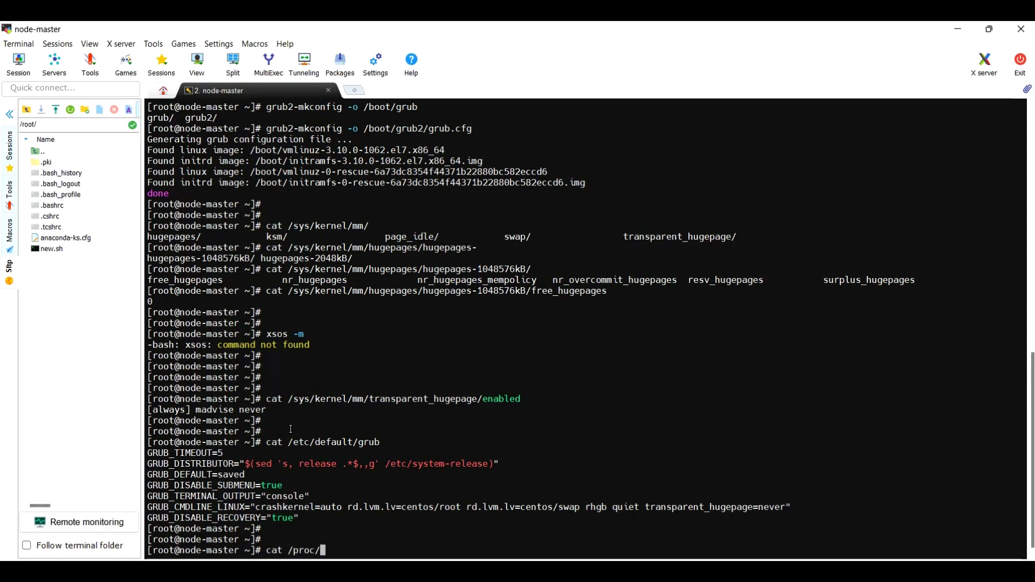
{"action": "type", "text": "cmdline"}
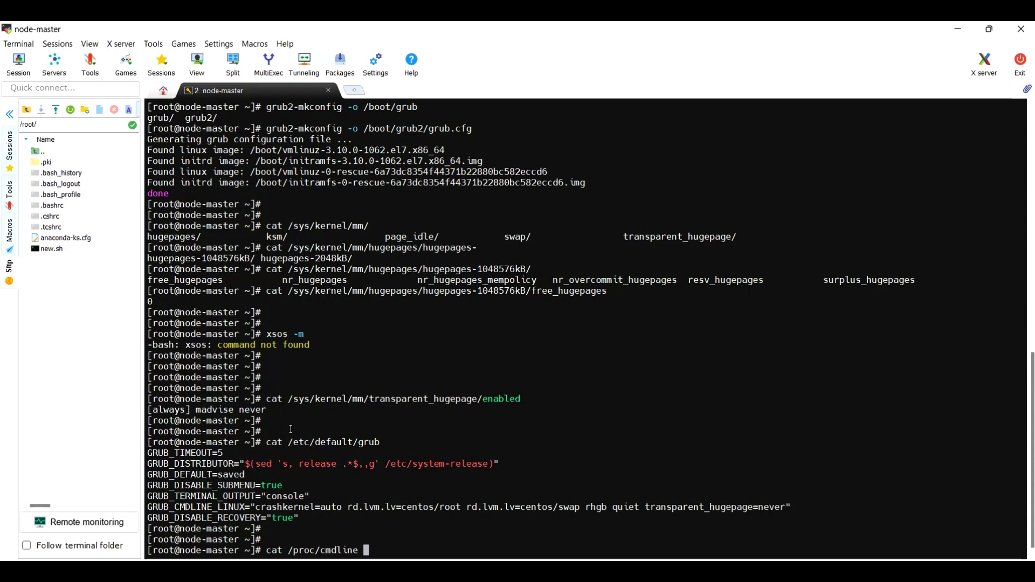
{"action": "key", "text": "Return"}
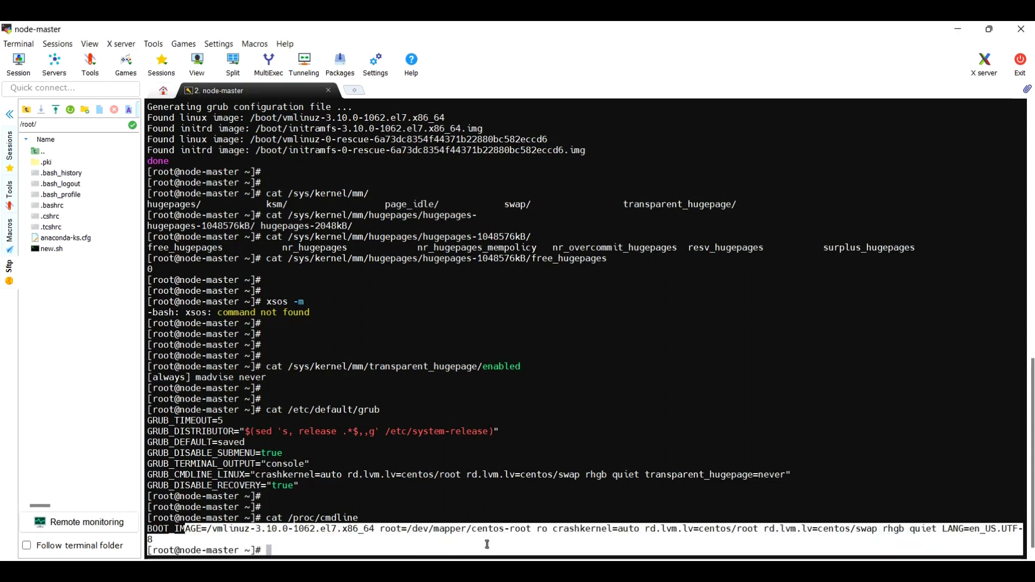
{"action": "mouse_move", "coordinate": [957, 539]}
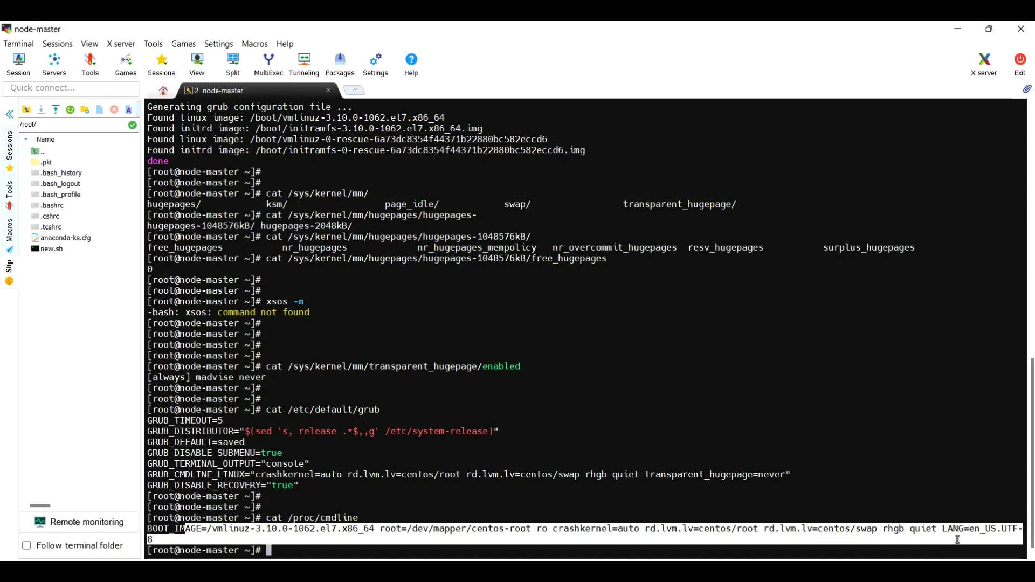
{"action": "scroll", "scroll_direction": "down", "scroll_amount": 3}
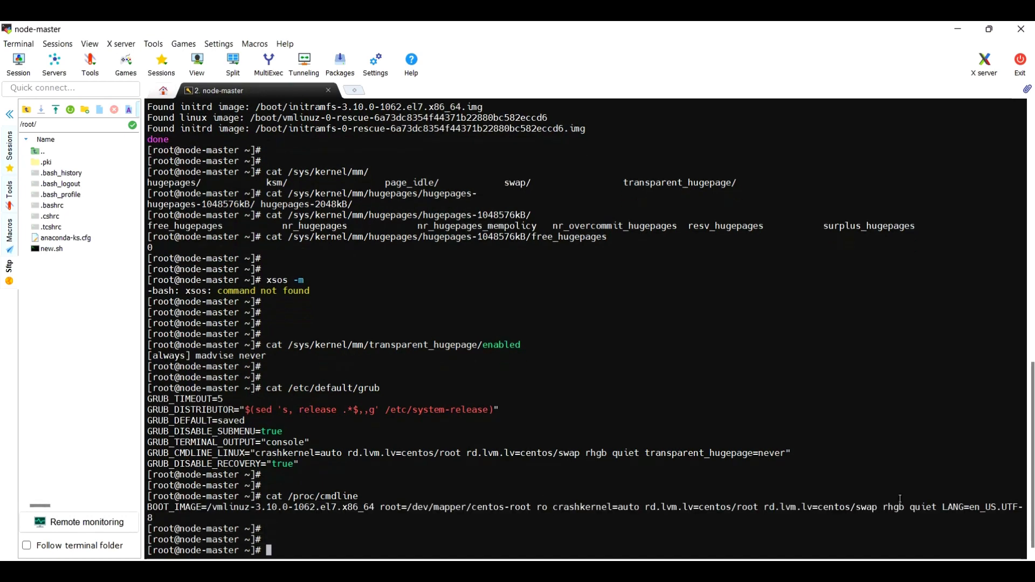
Step: Issue reboot now on node-master and return to the stopped terminal session
{"action": "type", "text": "reboot"}
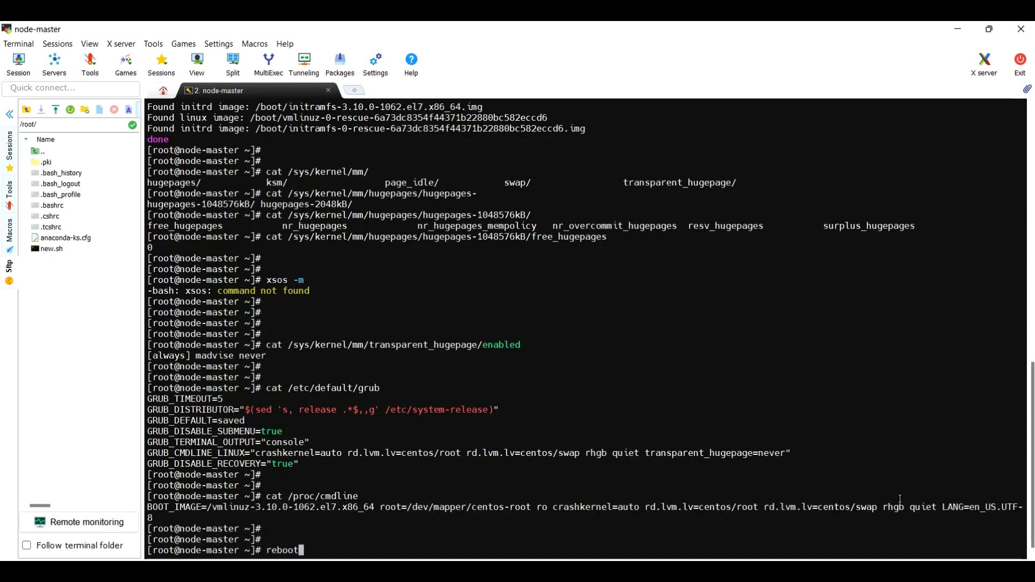
{"action": "type", "text": "now"}
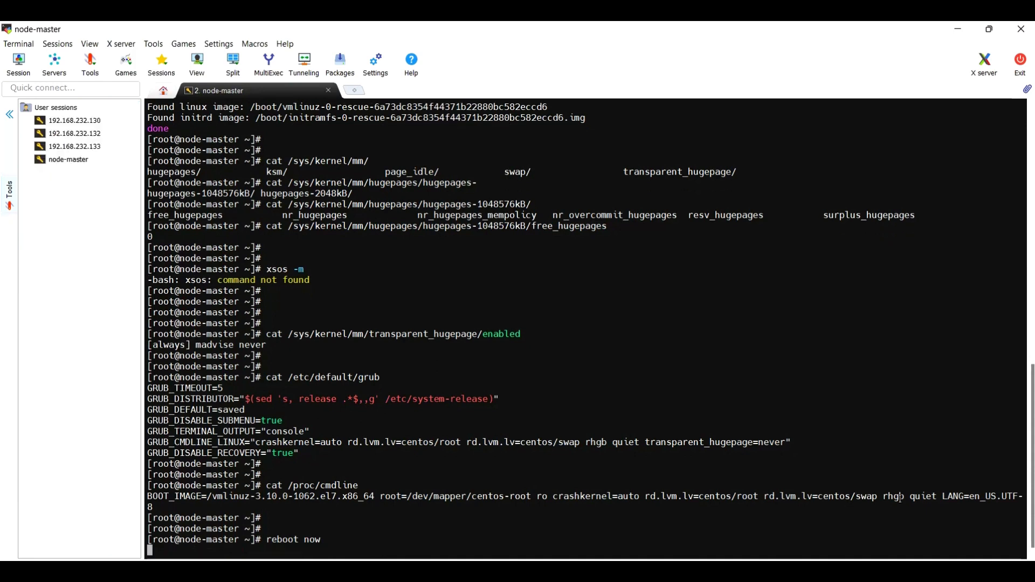
{"action": "key", "text": "Return"}
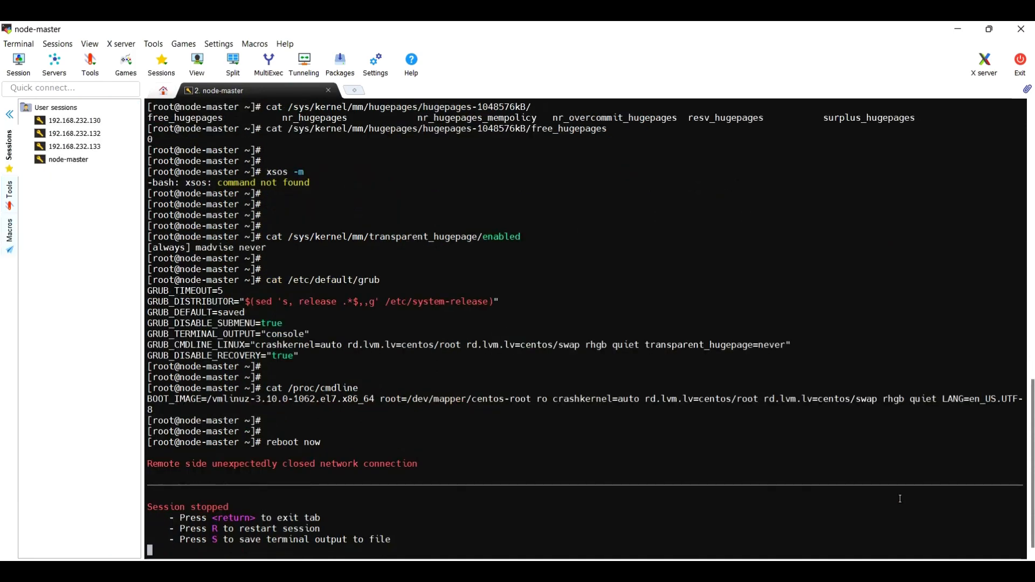
{"action": "key", "text": "alt+tab"}
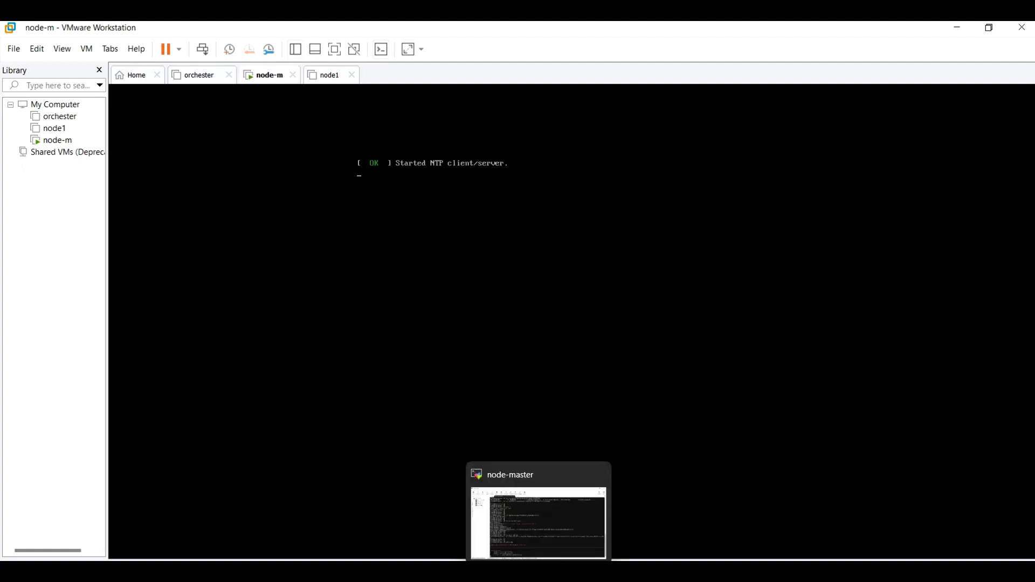
{"action": "left_click", "coordinate": [537, 522]}
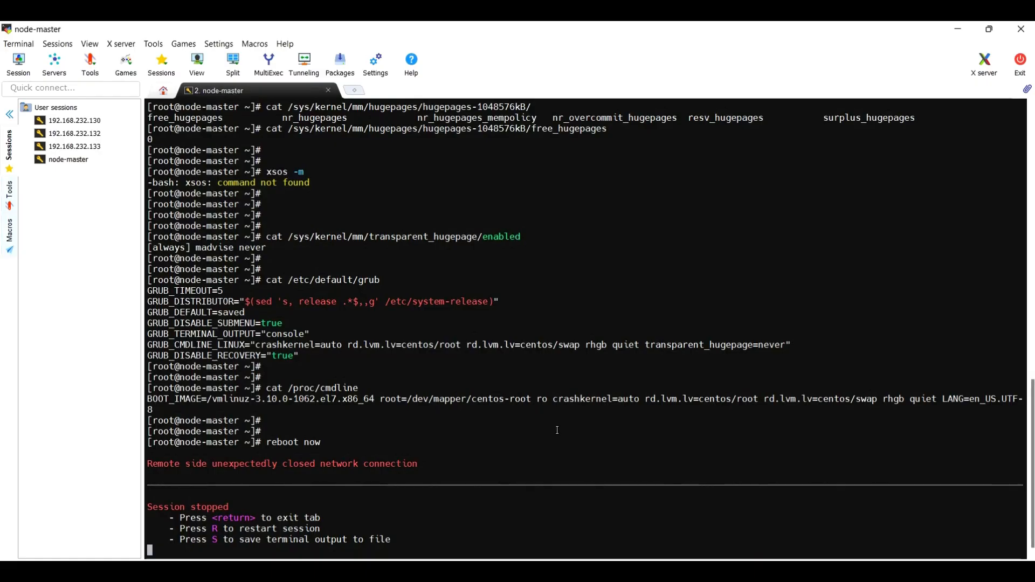
Step: Restart the stopped session with R to reconnect SSH to node-master
{"action": "key", "text": "R"}
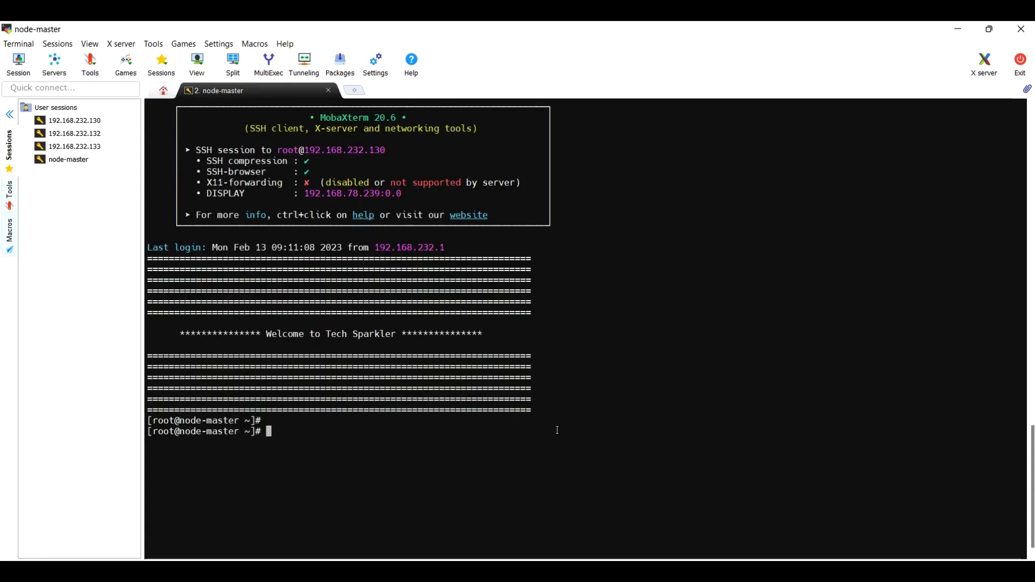
Step: Read /proc/cmdline, now including transparent_hugepage=never, then show the Sftp home listing
{"action": "type", "text": "cat /"}
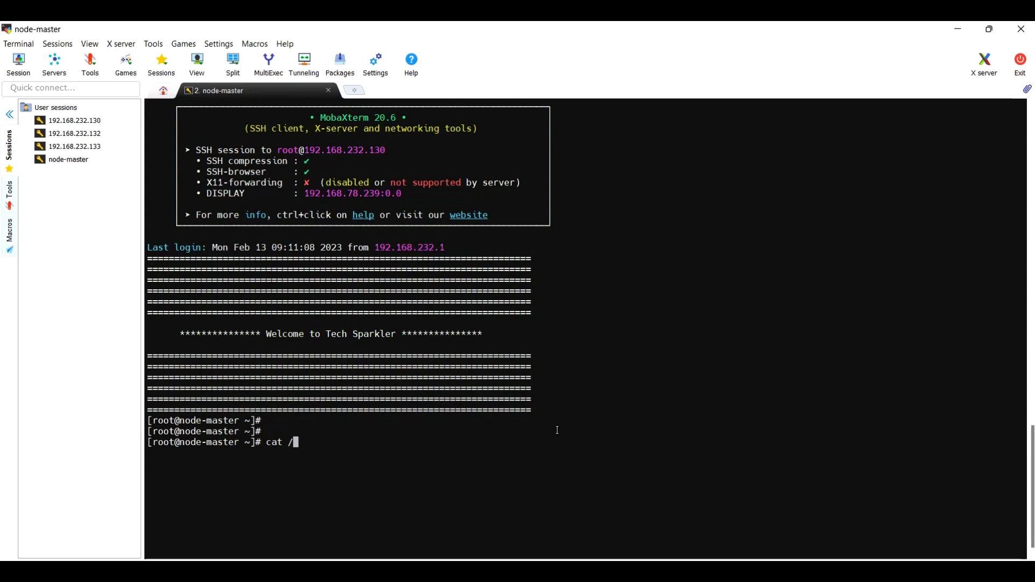
{"action": "type", "text": "proc/cm"}
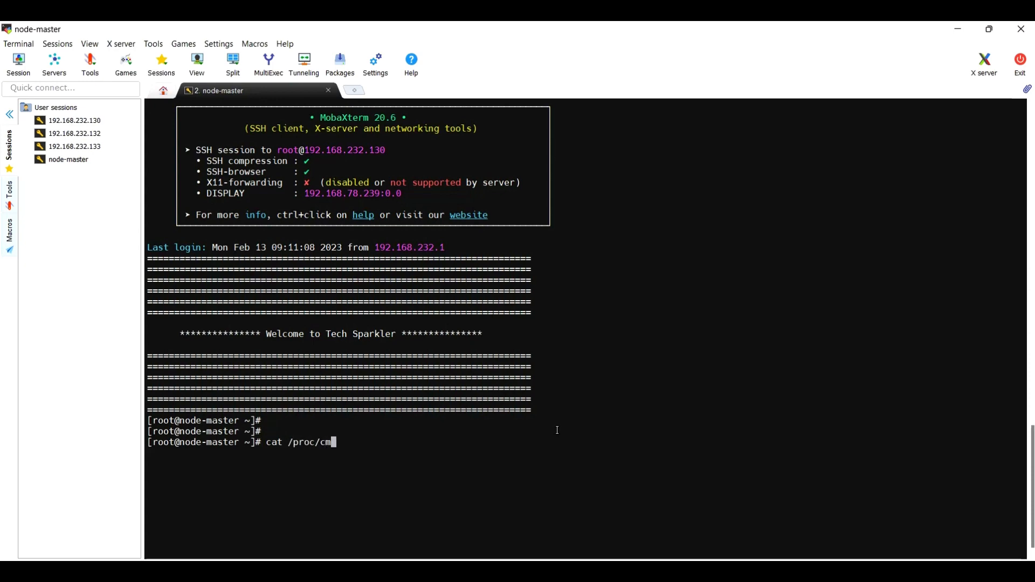
{"action": "key", "text": "Return"}
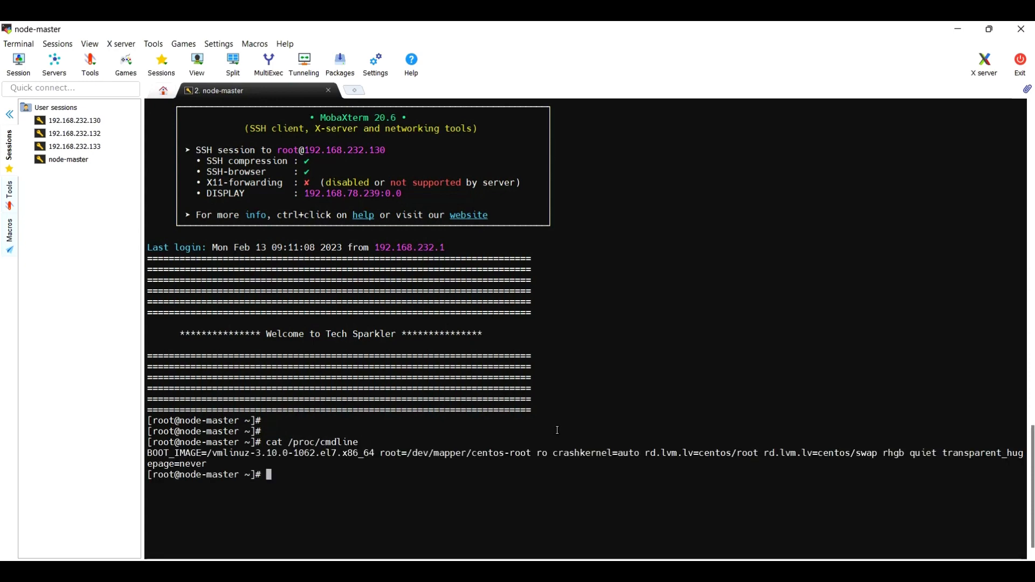
{"action": "mouse_move", "coordinate": [949, 454]}
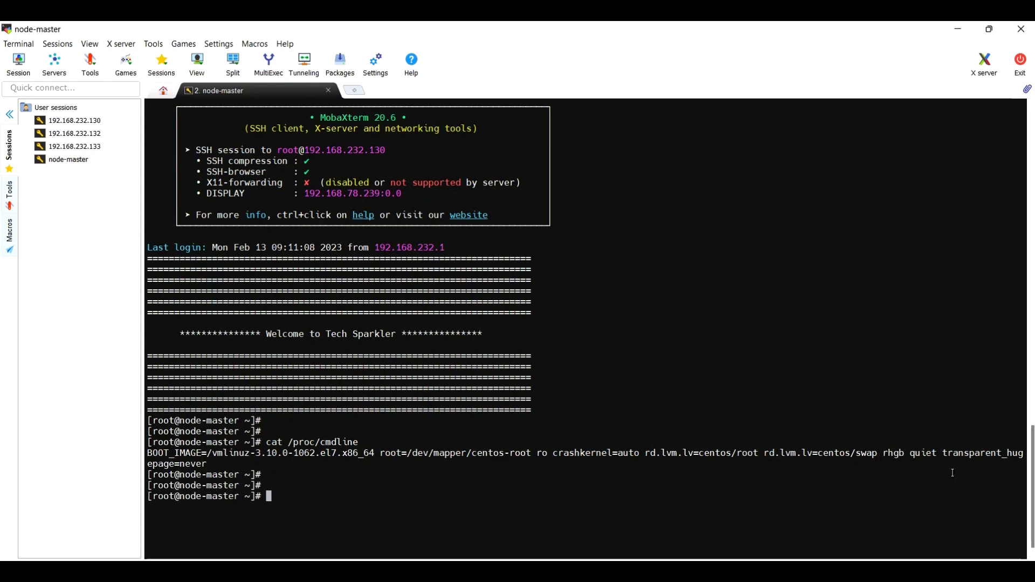
{"action": "left_click", "coordinate": [10, 258]}
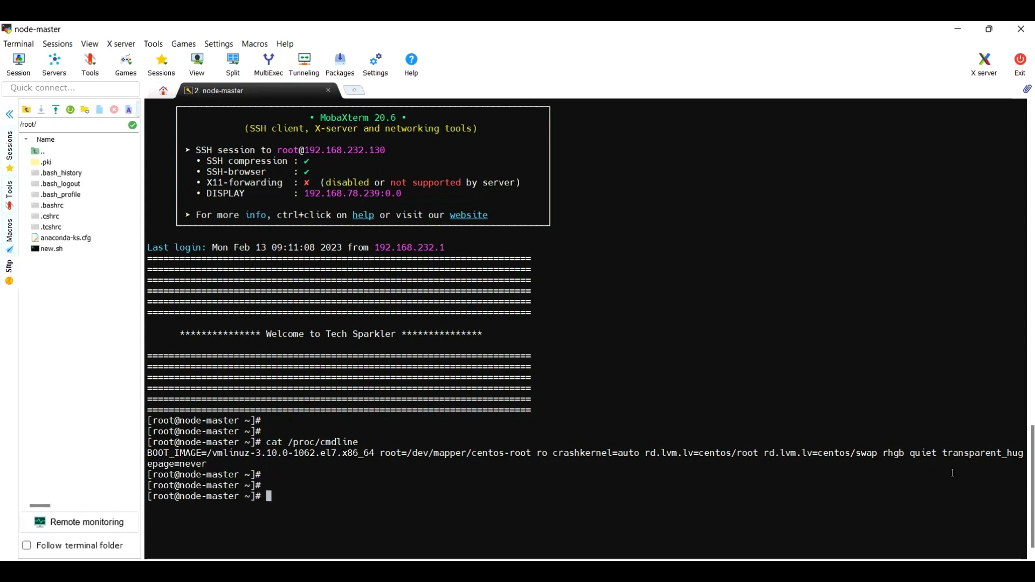